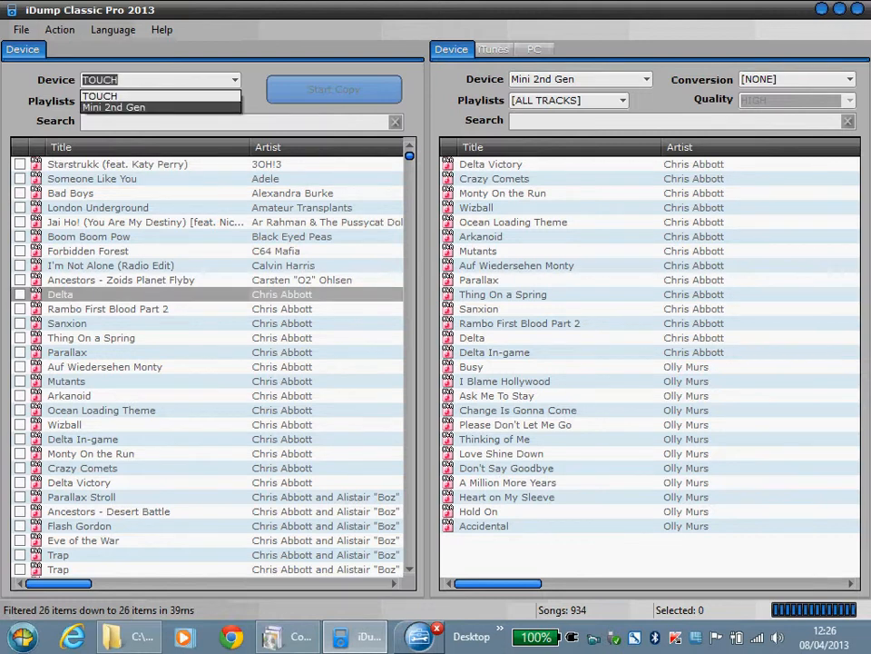
Step: Choose Mini 2nd Gen as the source device
left_click(114, 107)
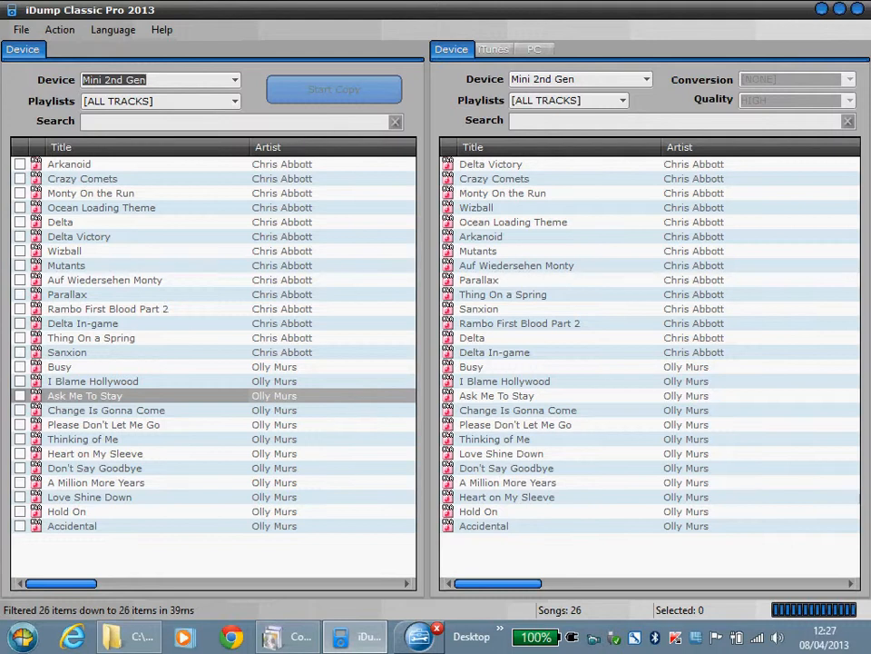
Step: Tick all 26 source tracks using the right-click Select All
left_click(59, 366)
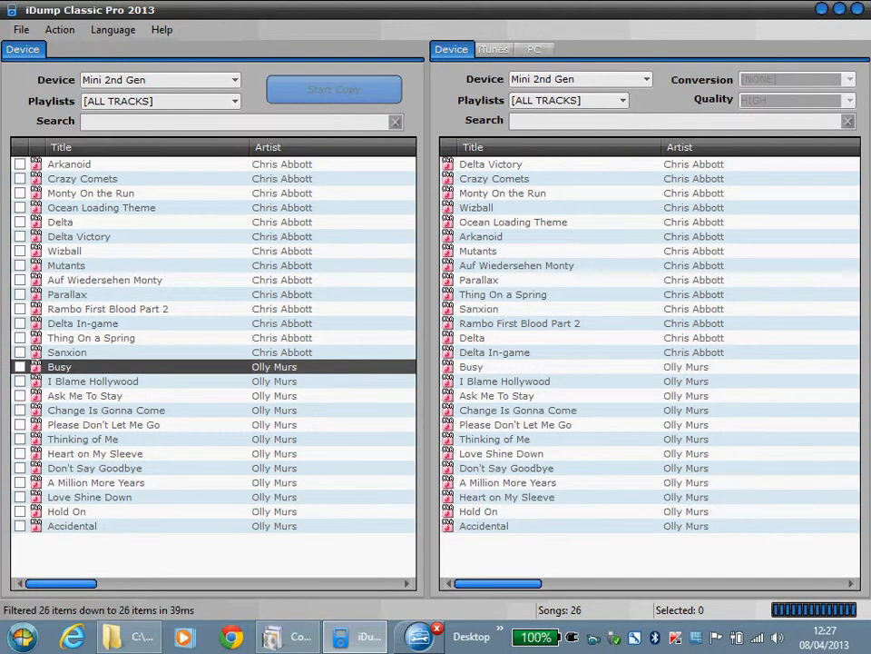
right_click(83, 178)
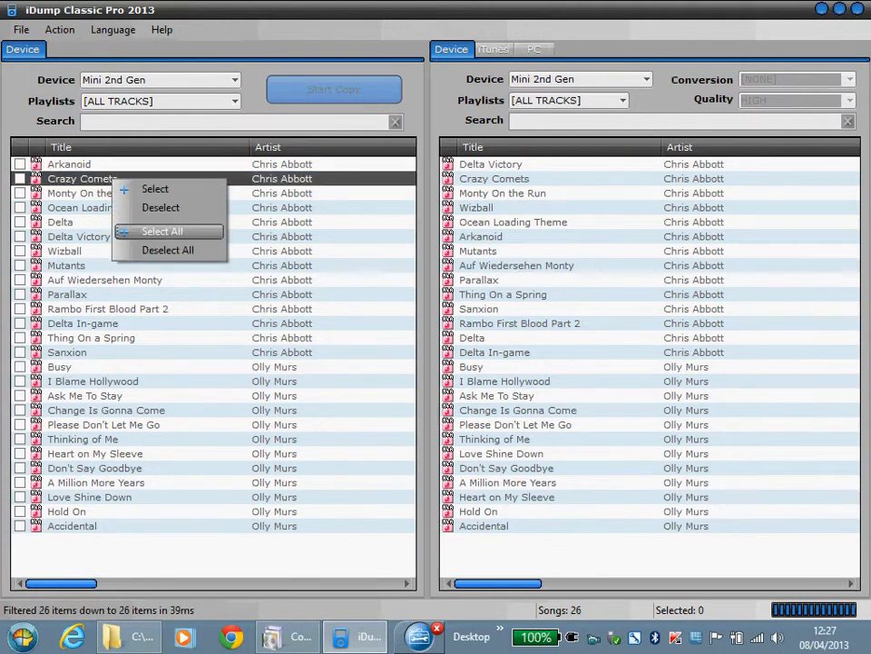
left_click(162, 231)
type("M")
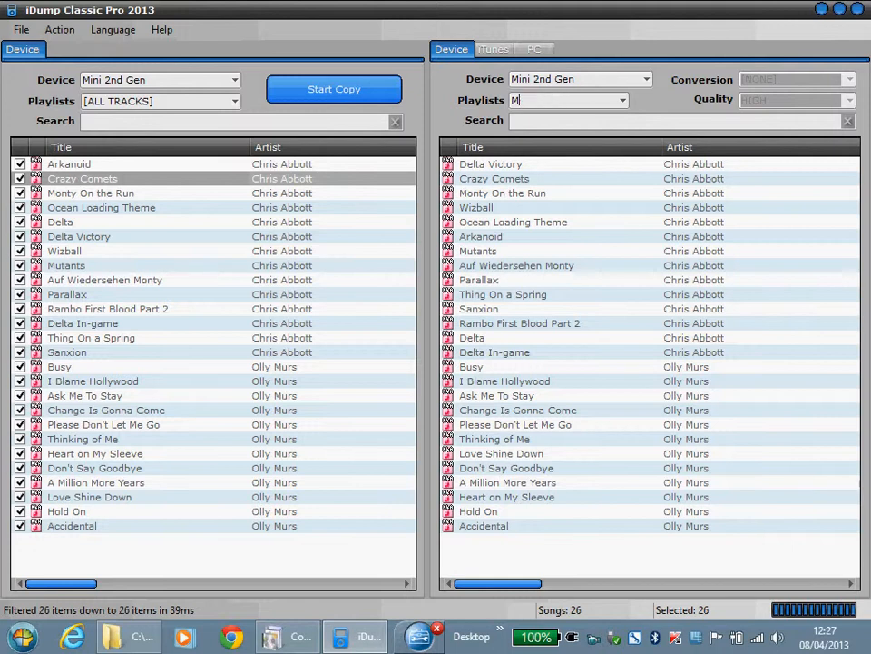
Step: Enter 'my favs' and view that playlist's tracks on the destination
type("y Fa")
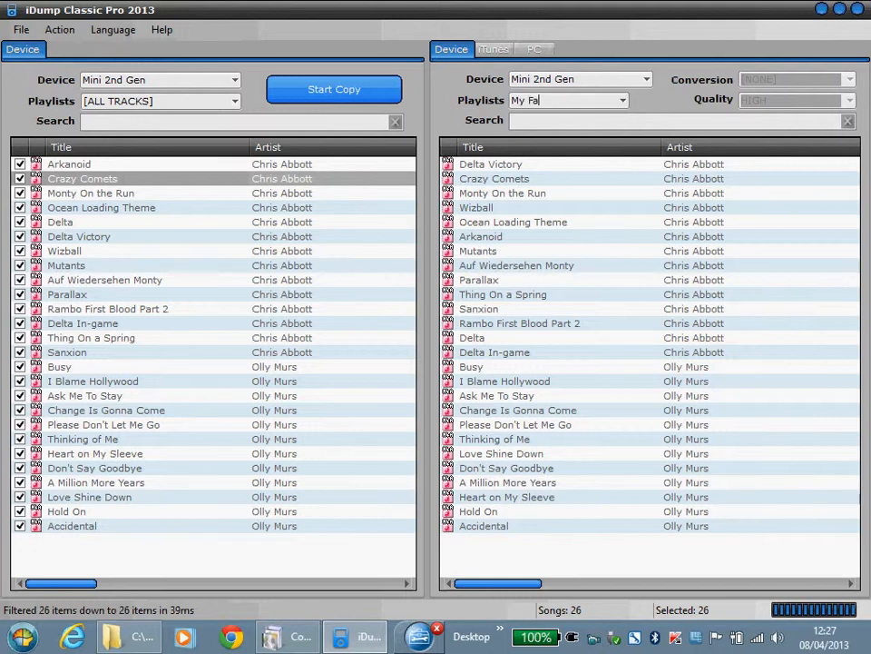
type("vs")
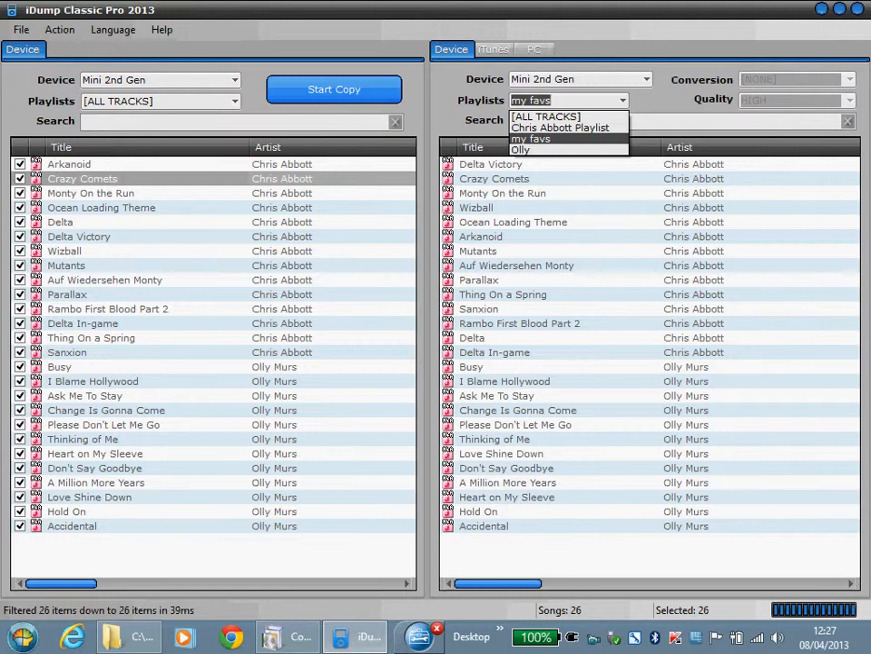
left_click(531, 149)
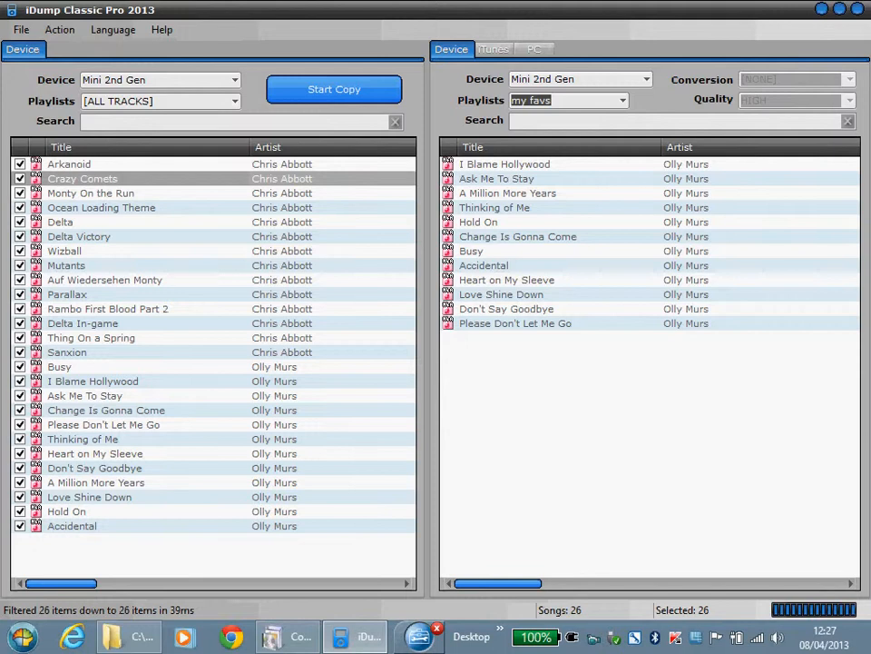
Step: Name the destination playlist 'chris favs' and start copying the marked tracks
left_click(567, 100)
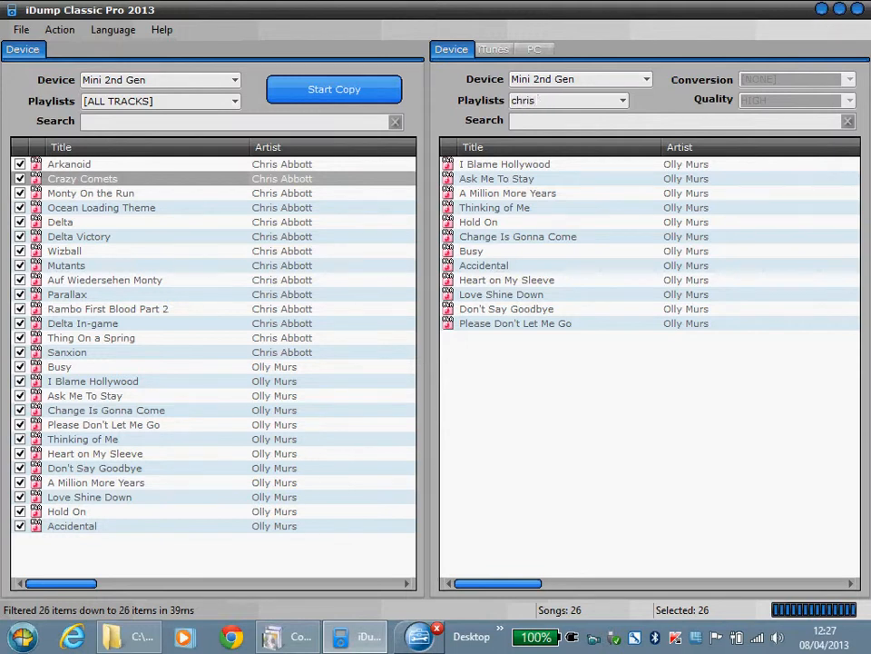
type("favs")
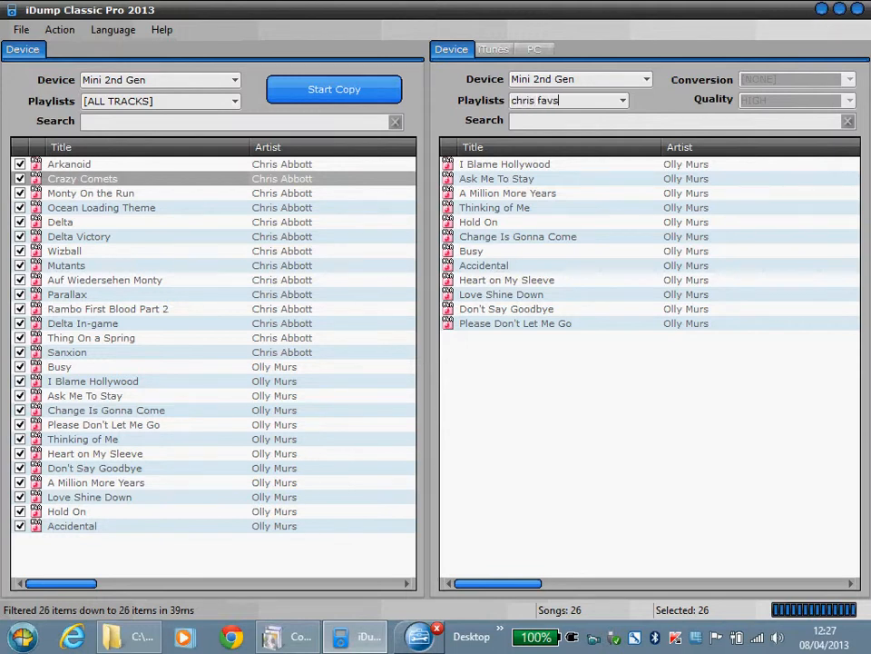
left_click(334, 89)
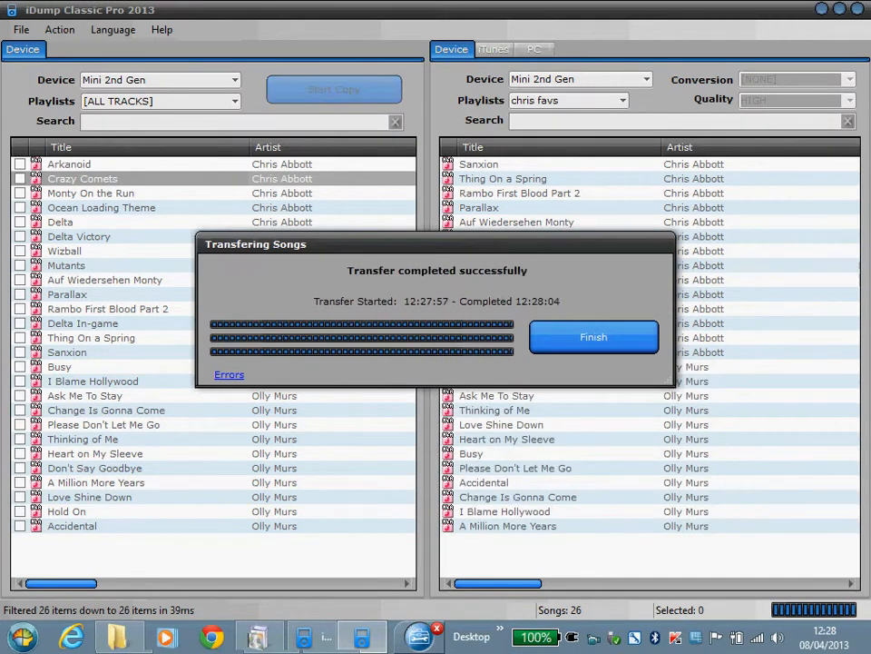
Step: Close the completed transfer report with Finish
left_click(594, 337)
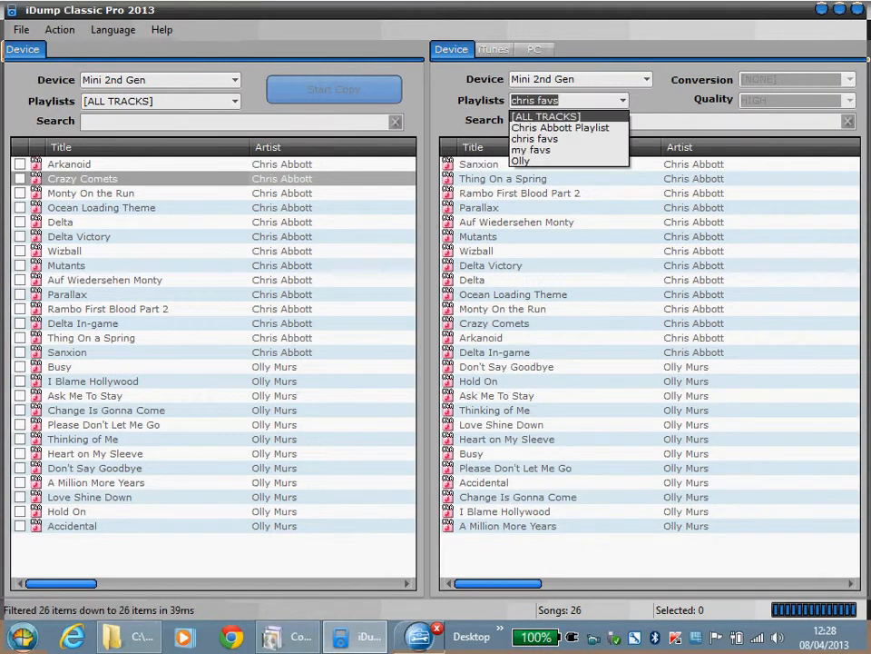
Step: Browse Chris Abbott Playlist, Olly and my favs, then return to all tracks
left_click(545, 116)
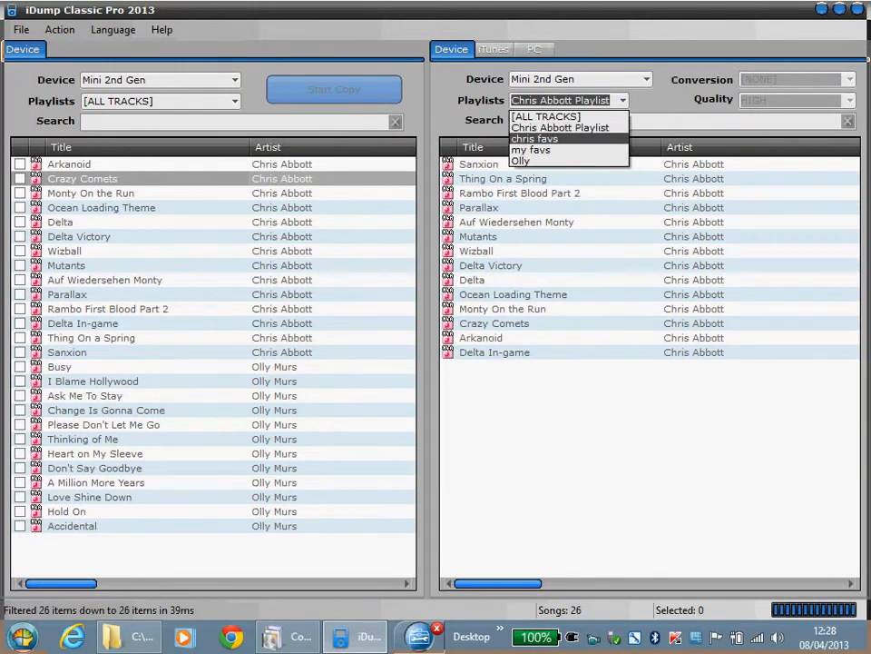
left_click(520, 161)
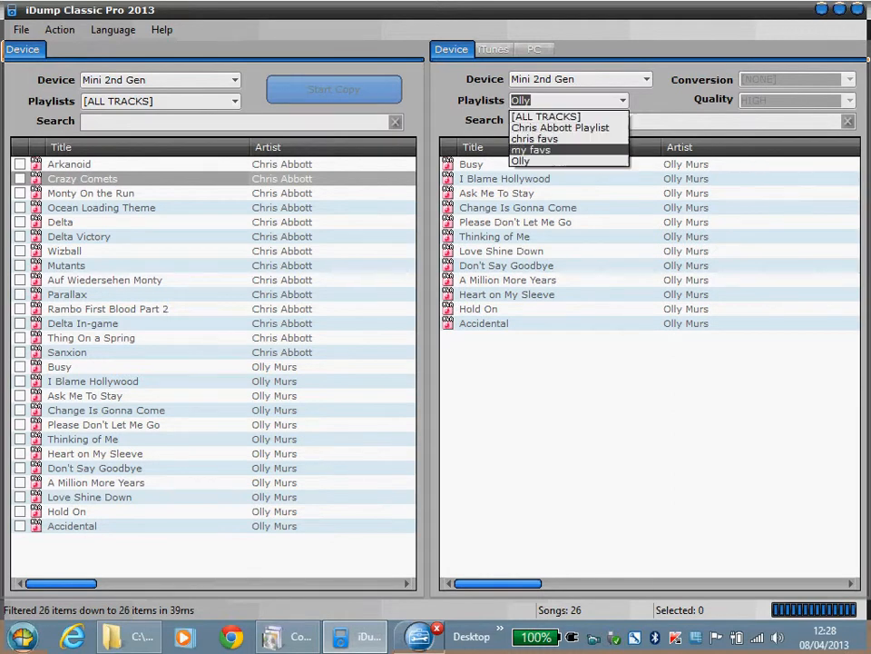
left_click(531, 149)
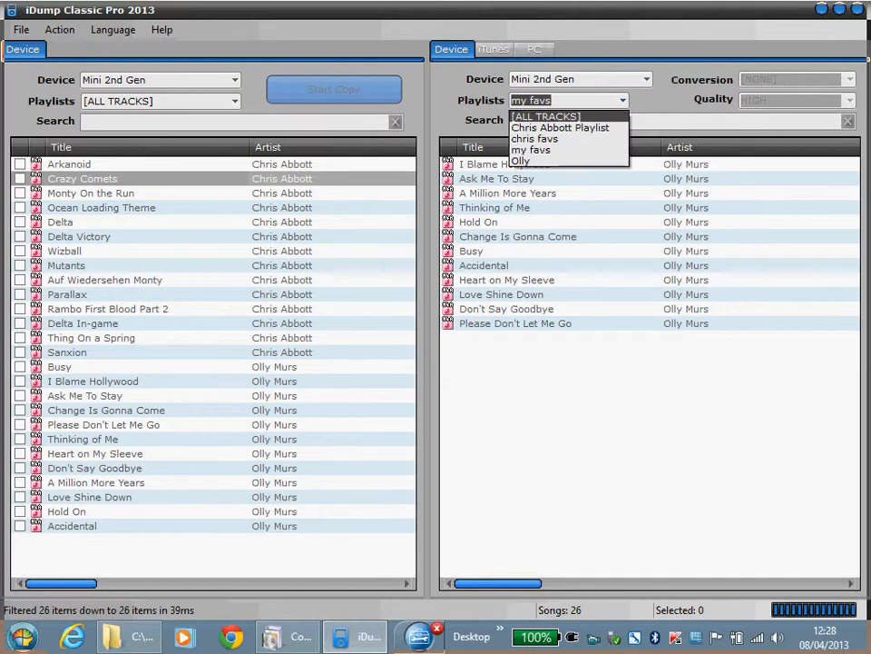
left_click(545, 117)
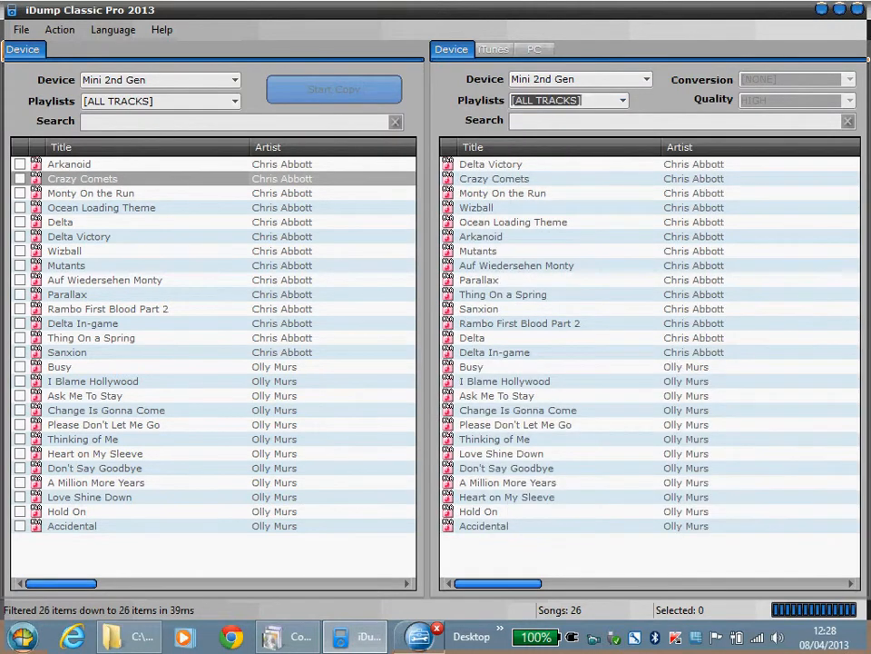
left_click(234, 80)
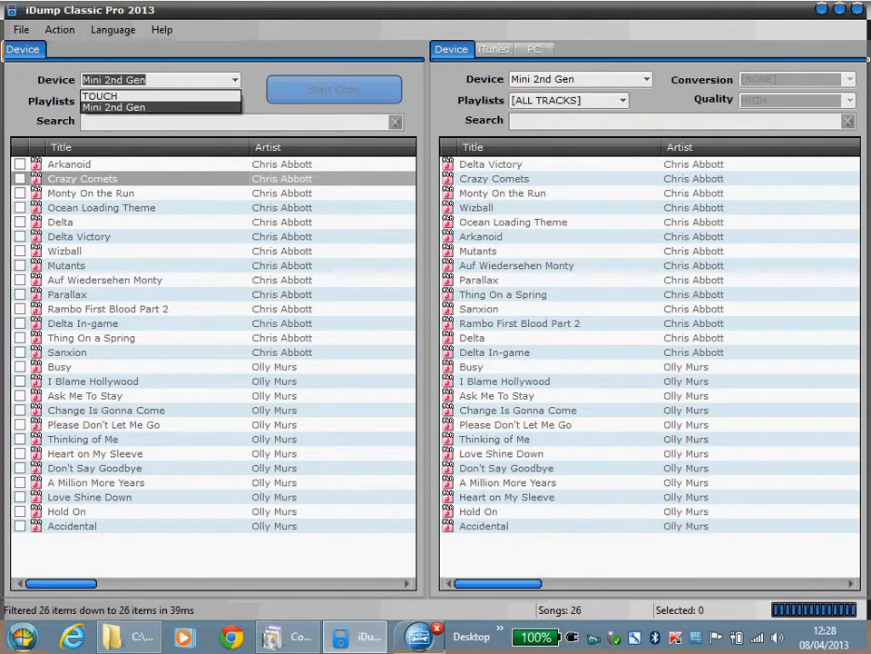
Step: Make TOUCH the source, search it for 'drums', and filter the destination to 'olly'
left_click(113, 107)
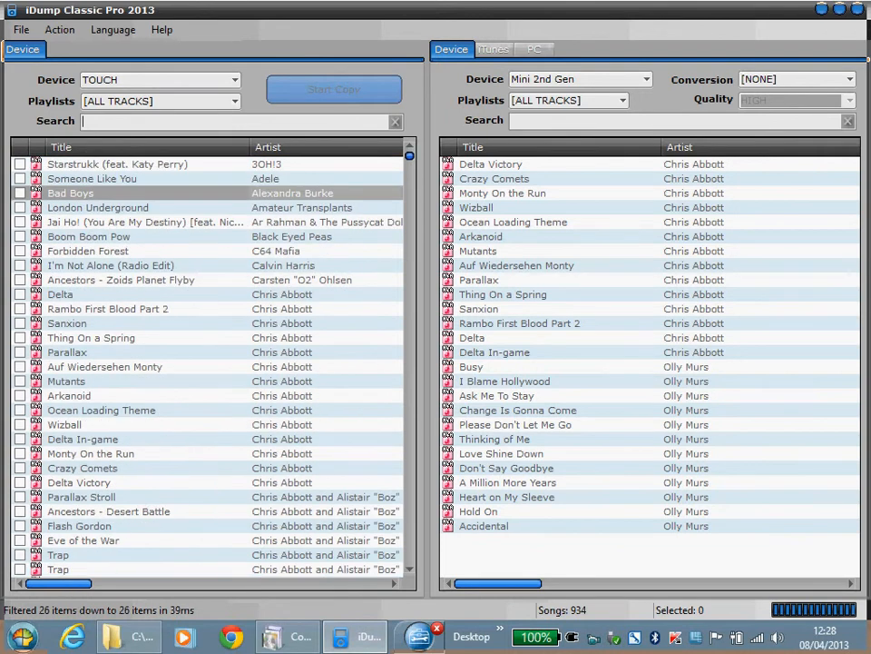
type("drum")
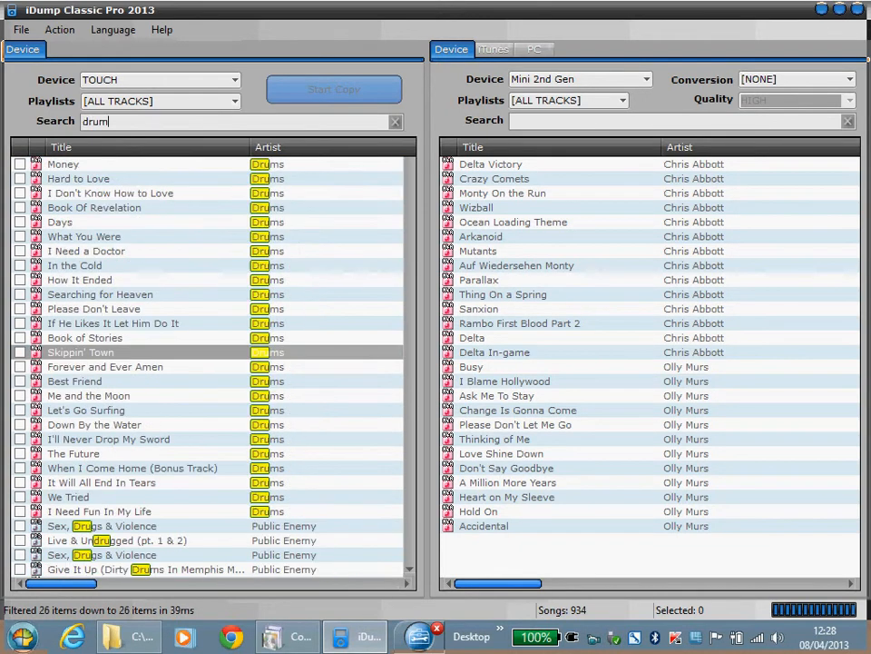
type("s")
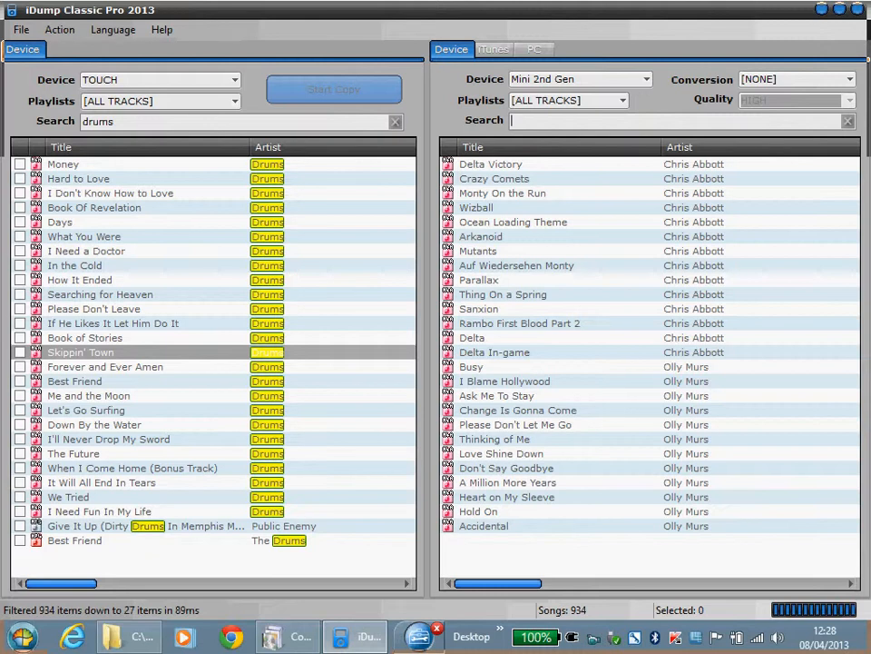
type("olly")
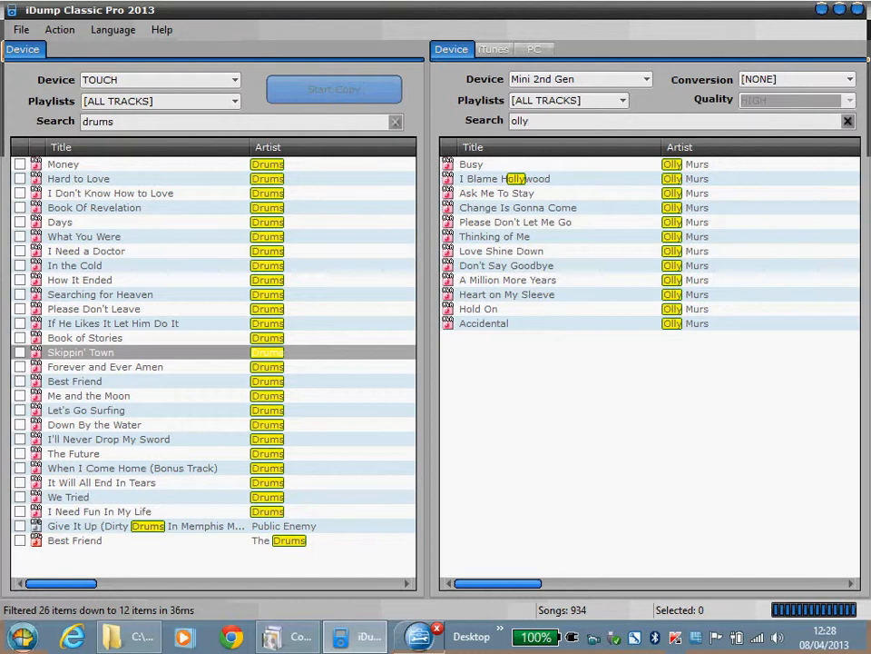
Step: Clear the 'olly' filter from the destination search
left_click(847, 121)
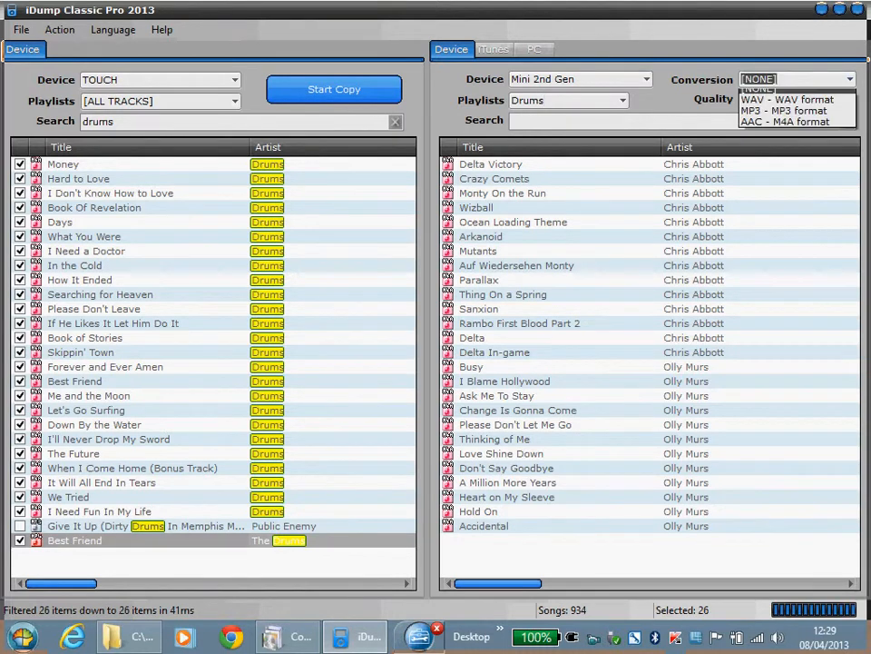
Step: Set conversion to MP3 at MEDIUM quality and start copying the Drums tracks
left_click(787, 111)
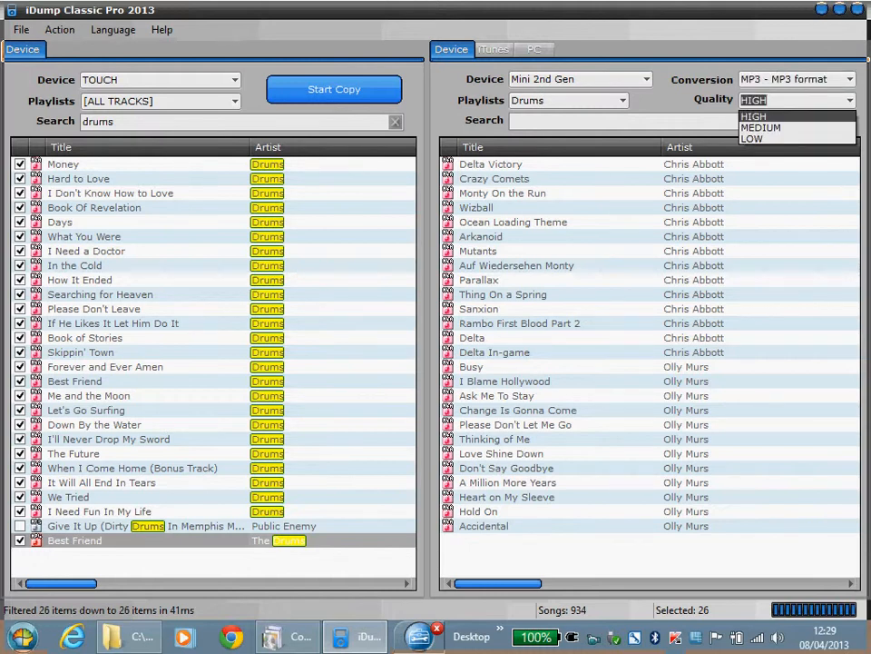
left_click(761, 127)
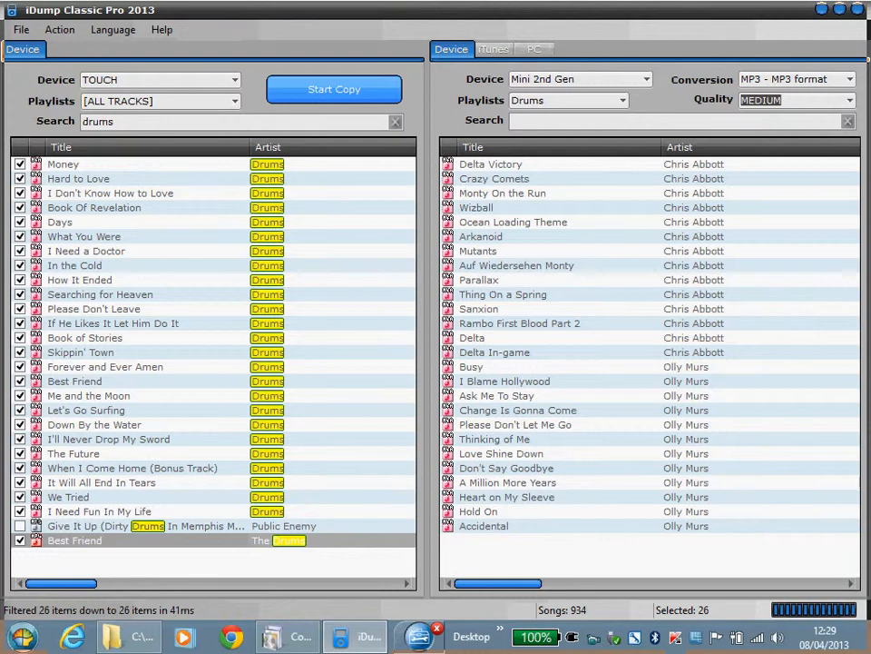
left_click(335, 89)
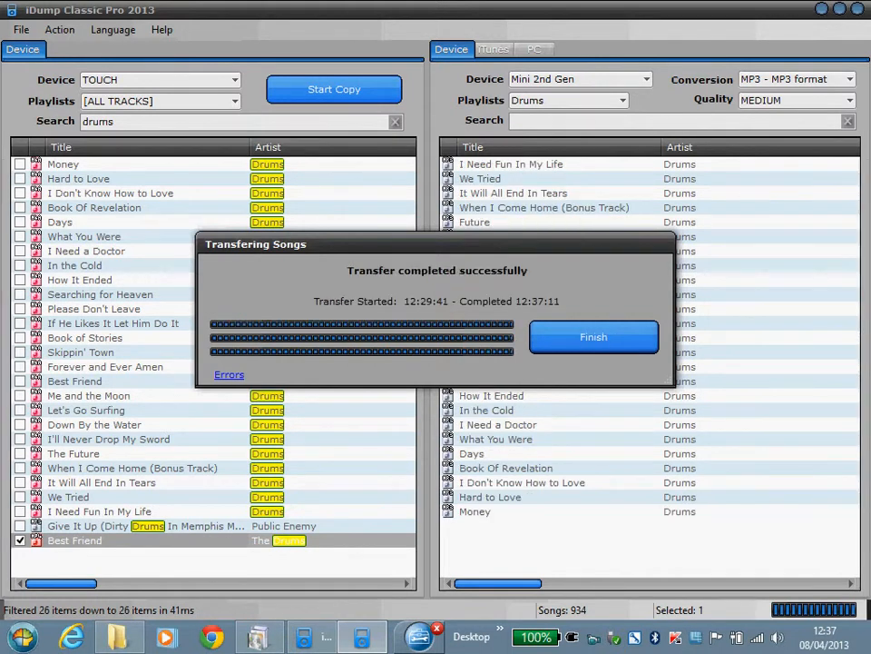
Step: Check the empty error log, then close the transfer report
left_click(229, 374)
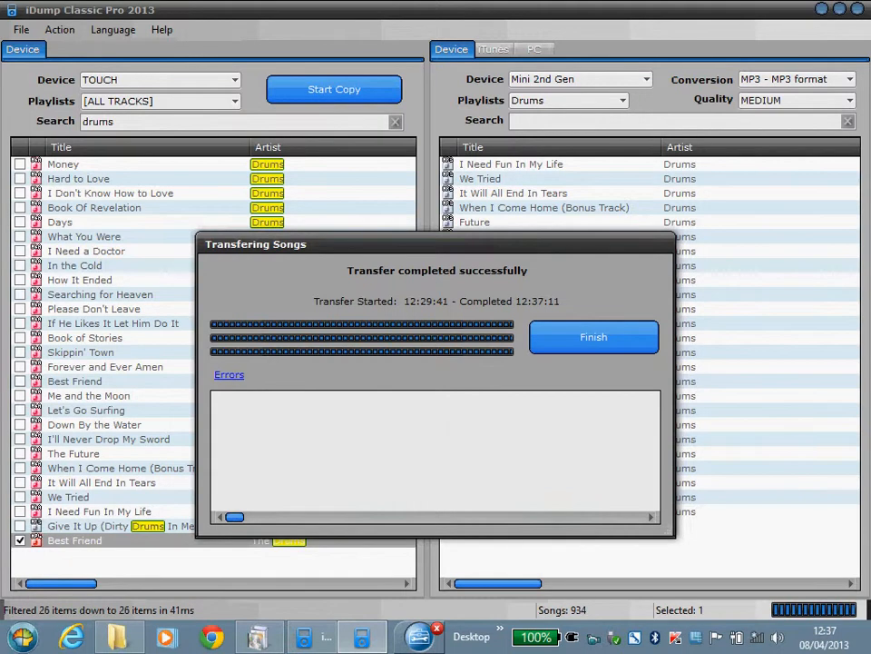
left_click(594, 337)
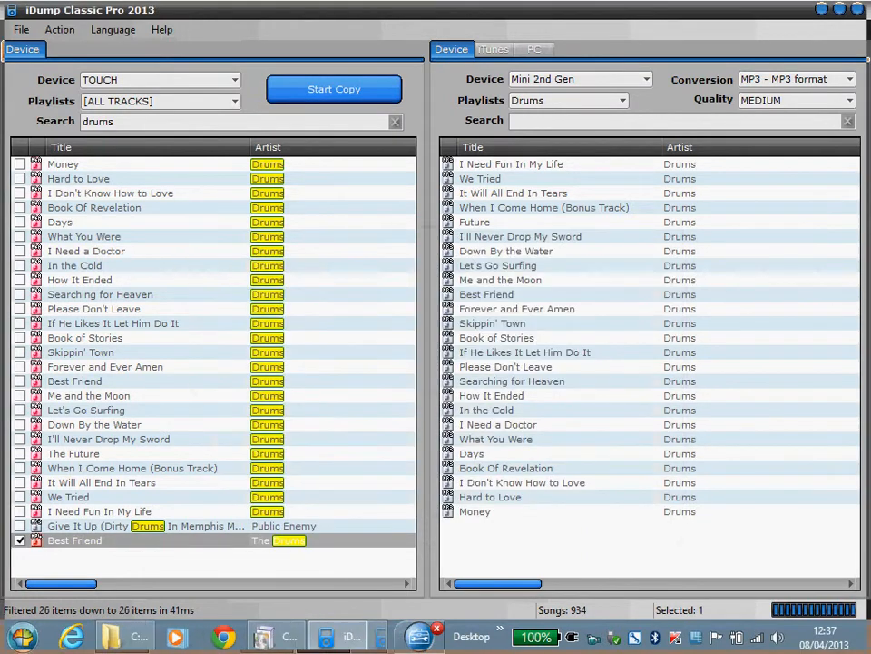